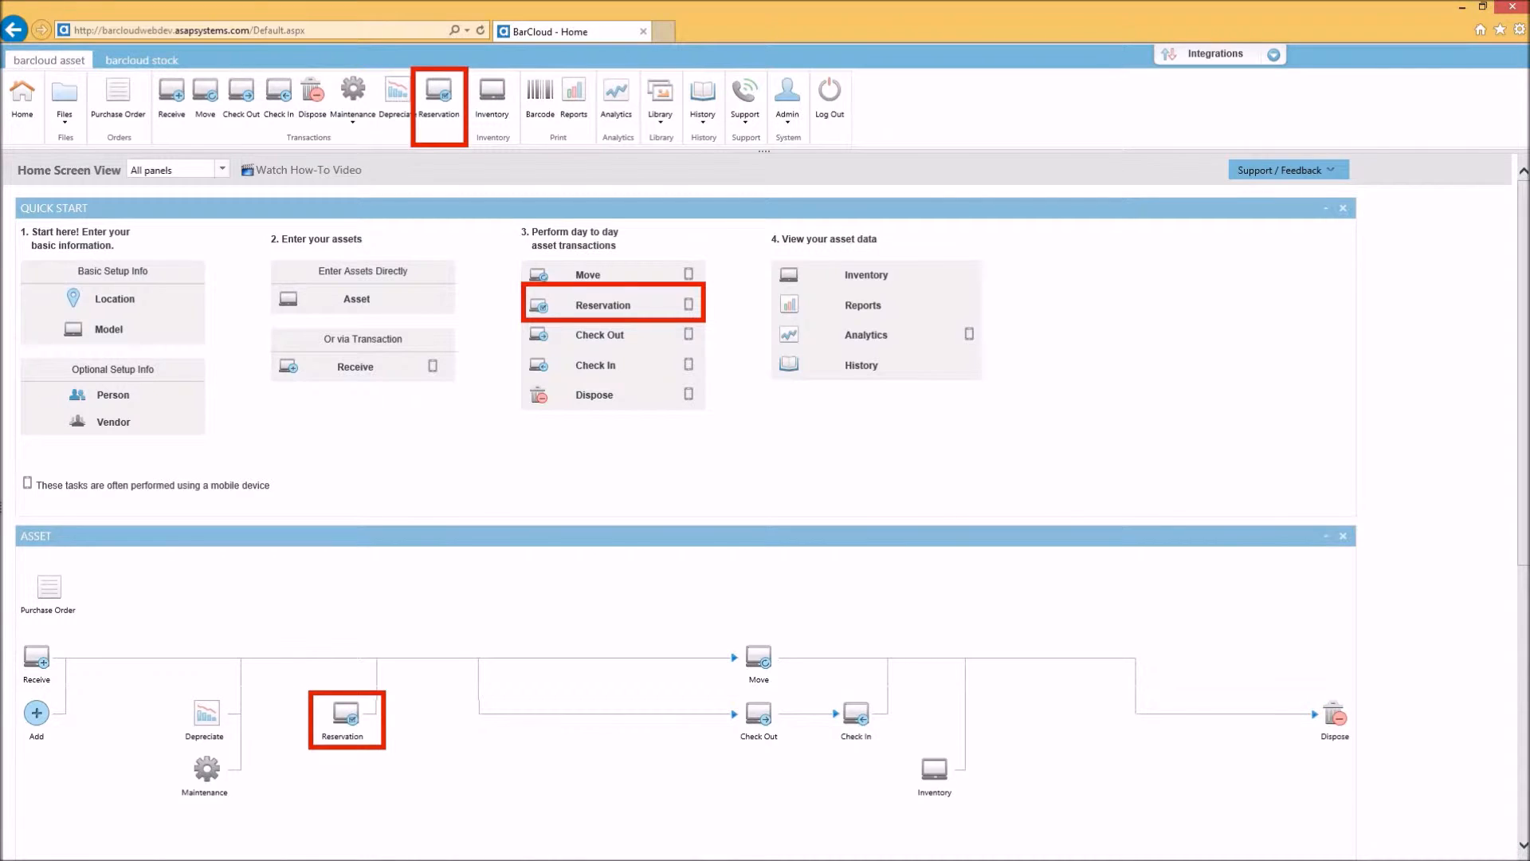
# Step: Open the Reservation file from the Transactions toolbar to begin reservation R000122
pyautogui.click(439, 97)
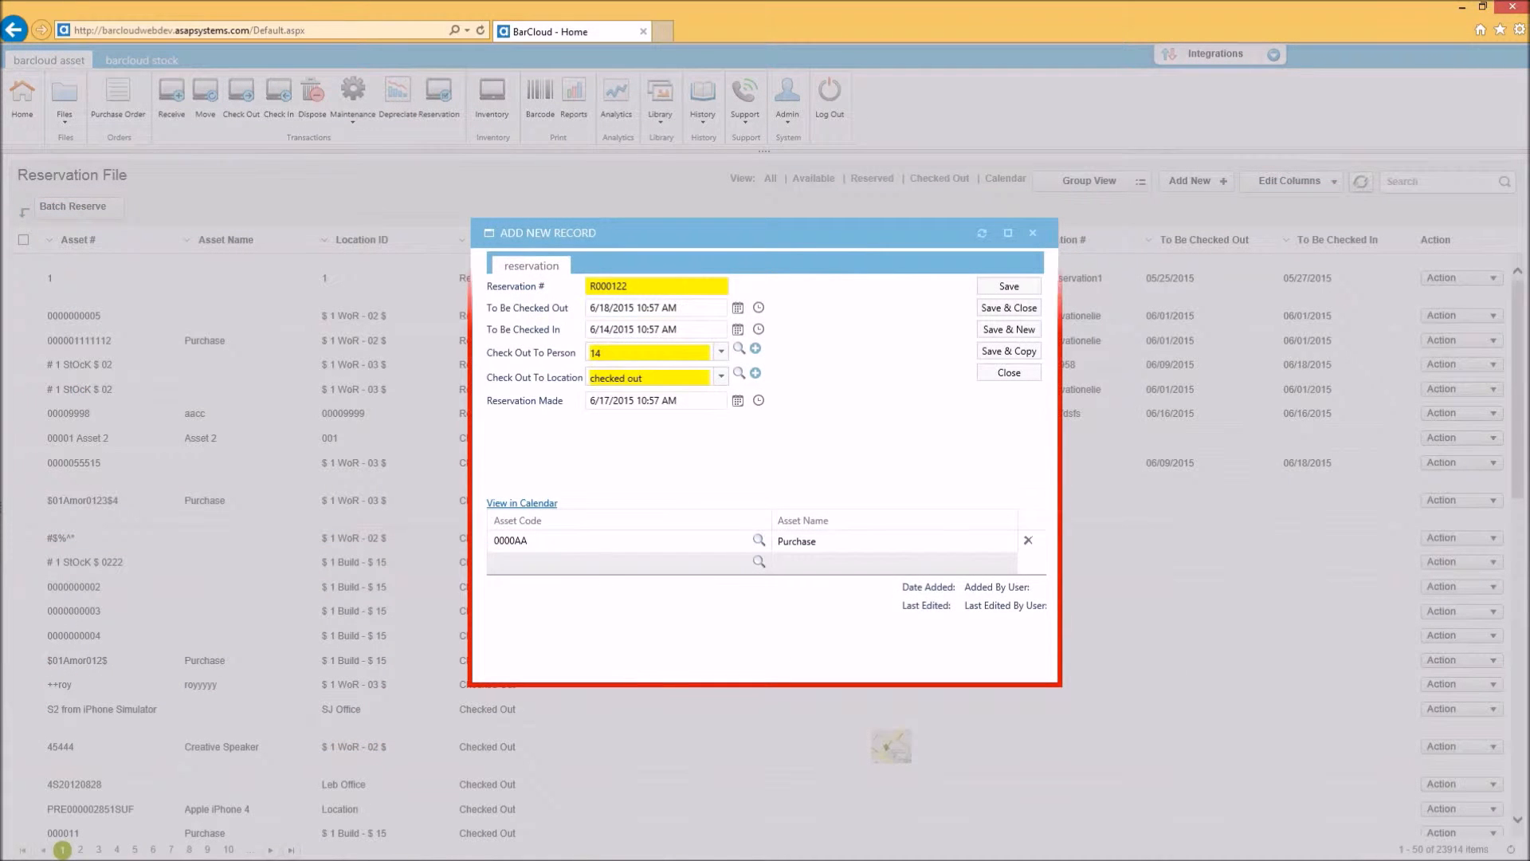